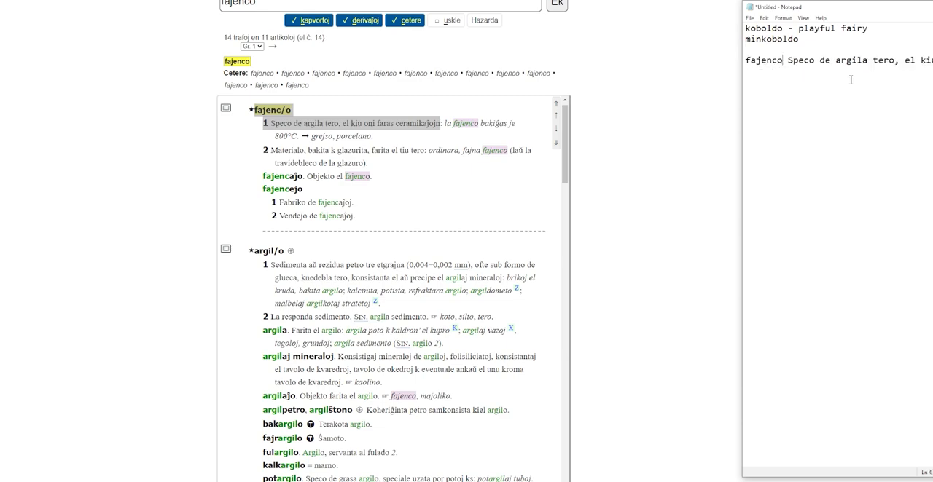
{"action": "type", "text": "estas s"}
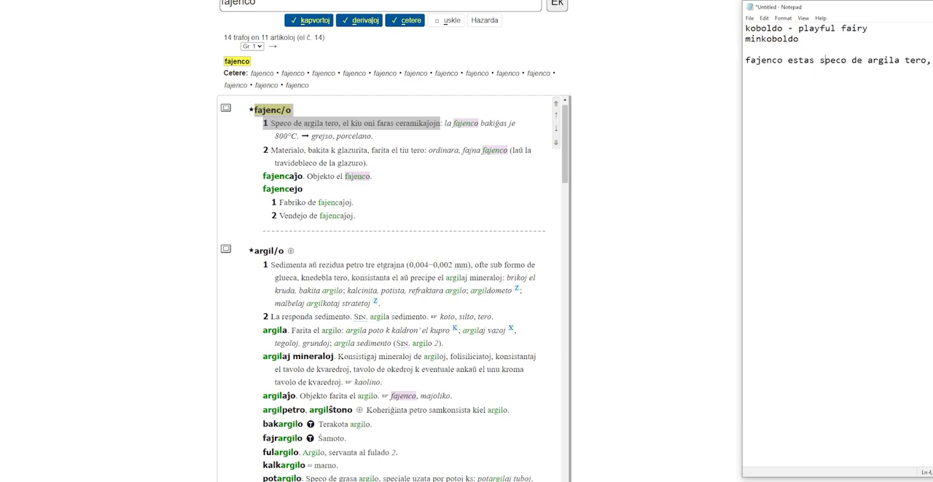